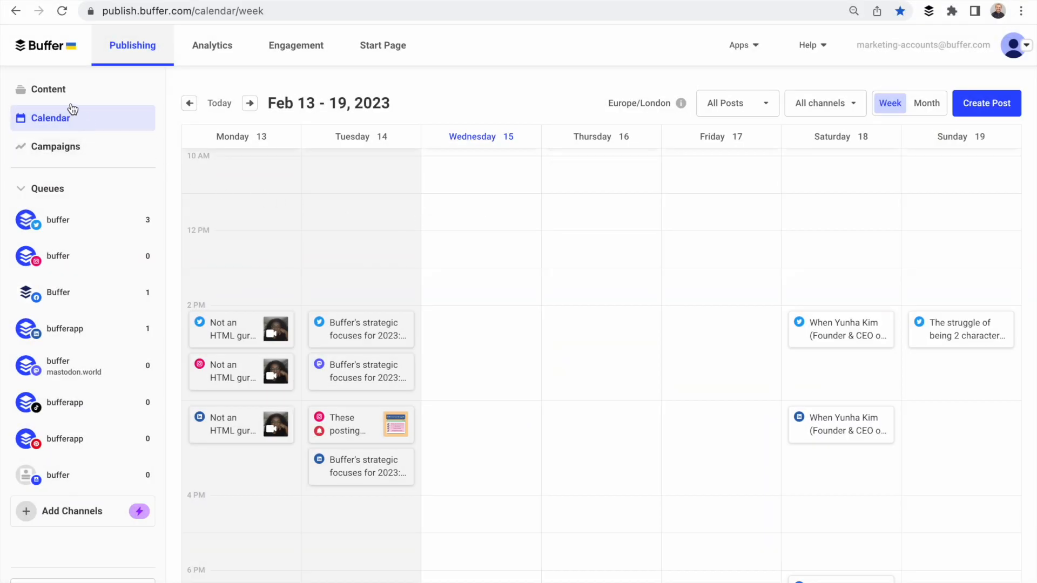
- Switch from the weekly calendar to the Content page of saved ideas
left_click(47, 90)
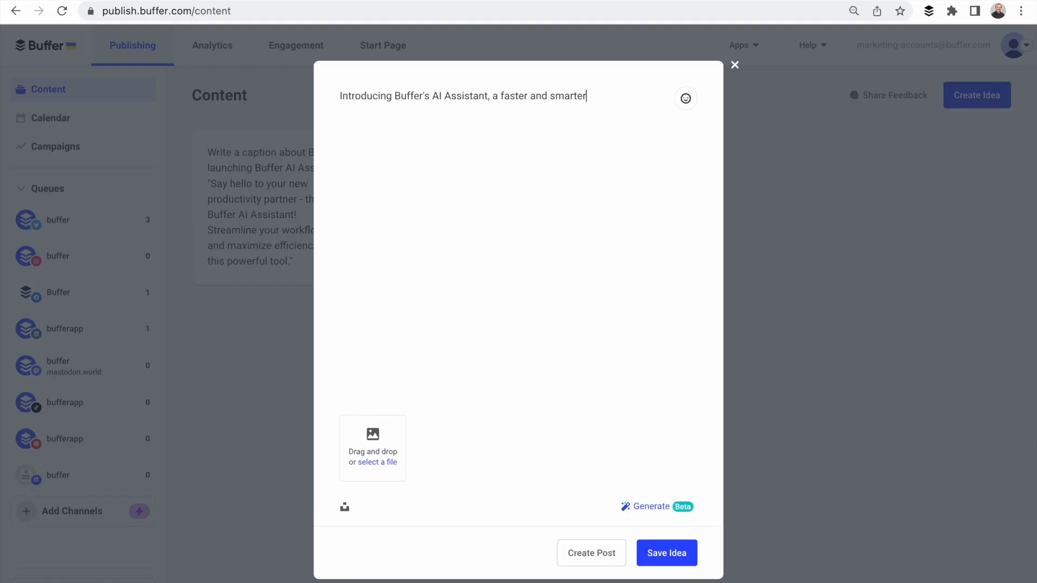
- Have the AI Assistant finish the 'Introducing Buffer's AI Assistant' post, then generate a formal-style rewrite
type("Finish this post")
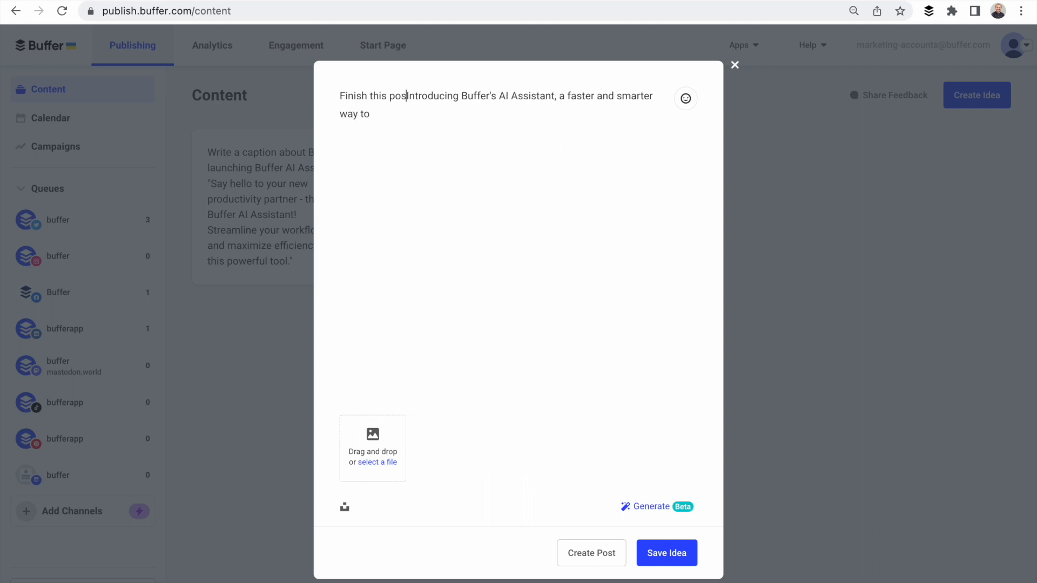
left_click(649, 507)
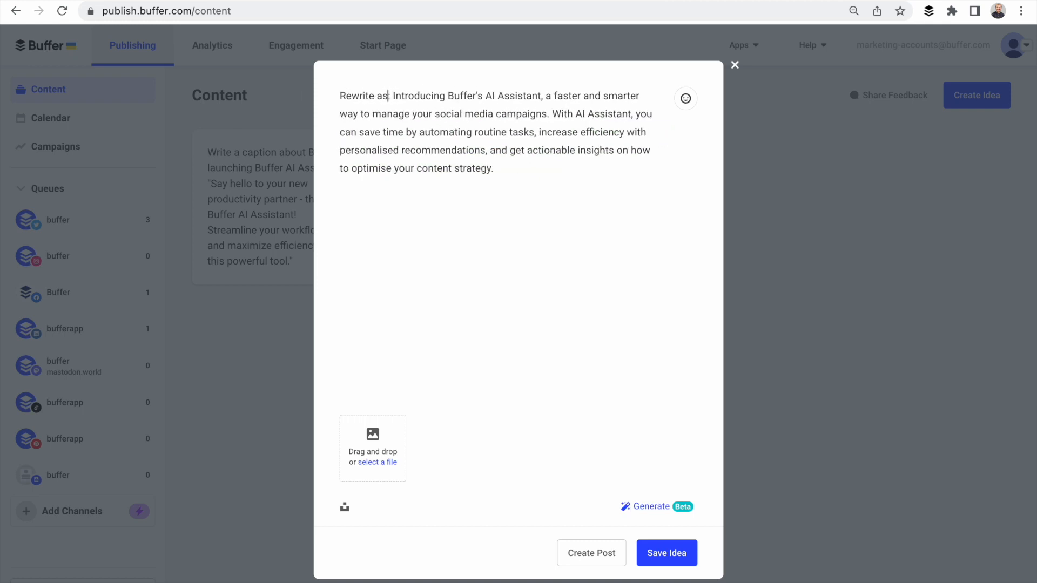
left_click(649, 507)
type(" in a formal st")
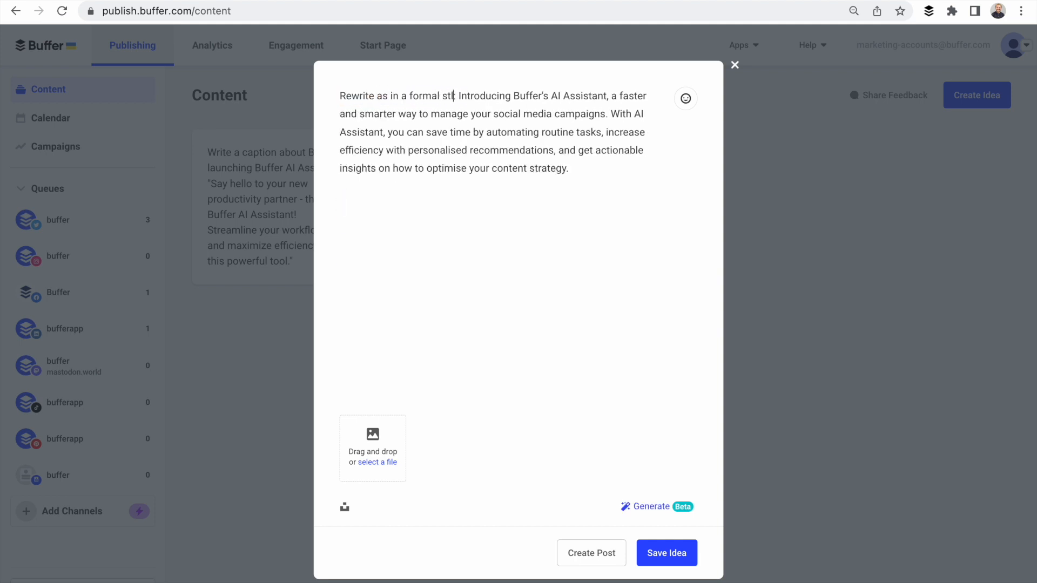
left_click(649, 507)
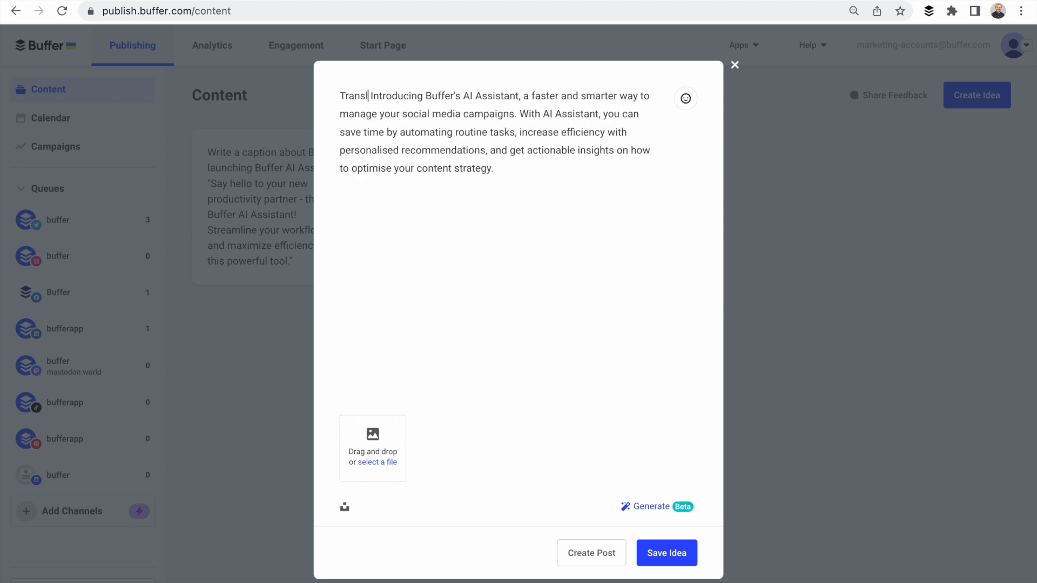
- Generate a Spanish translation beginning 'Presentando el Asistente Inteligente de Buffer', then select all the text
left_click(648, 505)
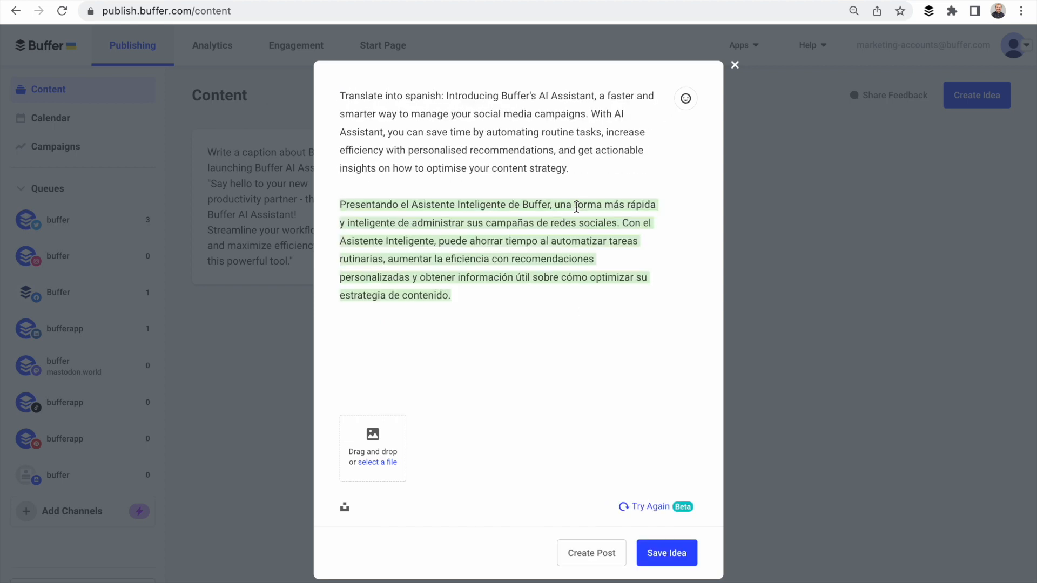
mouse_move(637, 329)
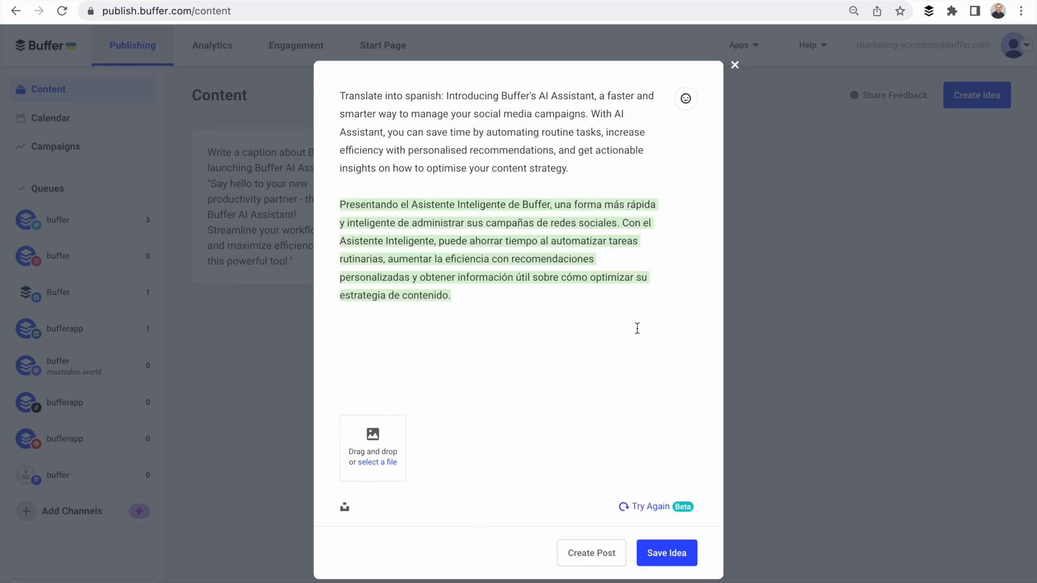
key("ctrl+a")
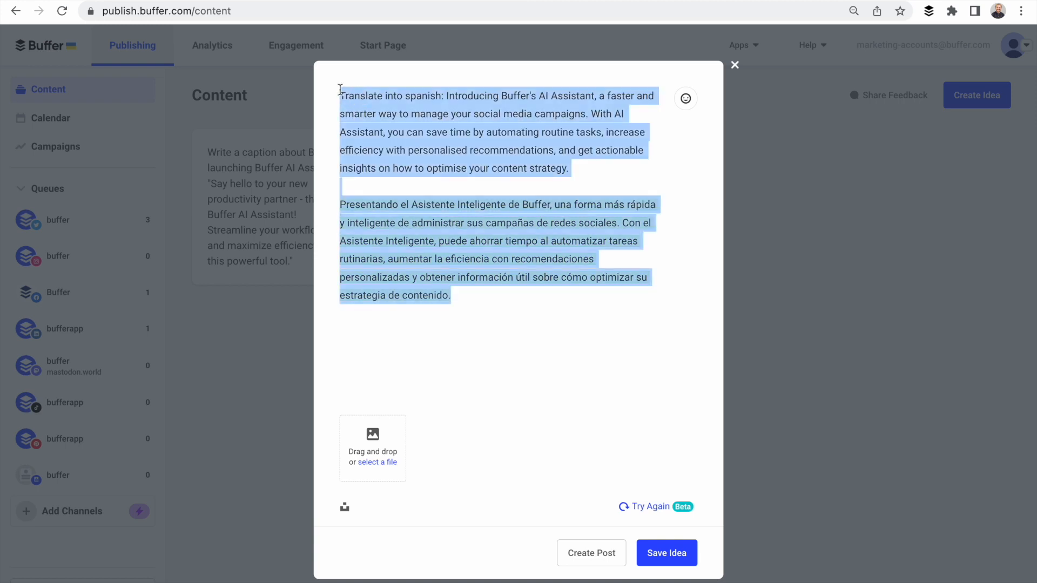
- Brainstorm 10 coffee-company ideas and start a 'Write an Instagram post to' prompt from one
type("Brainstorm 10 social media ideas for a coffee co")
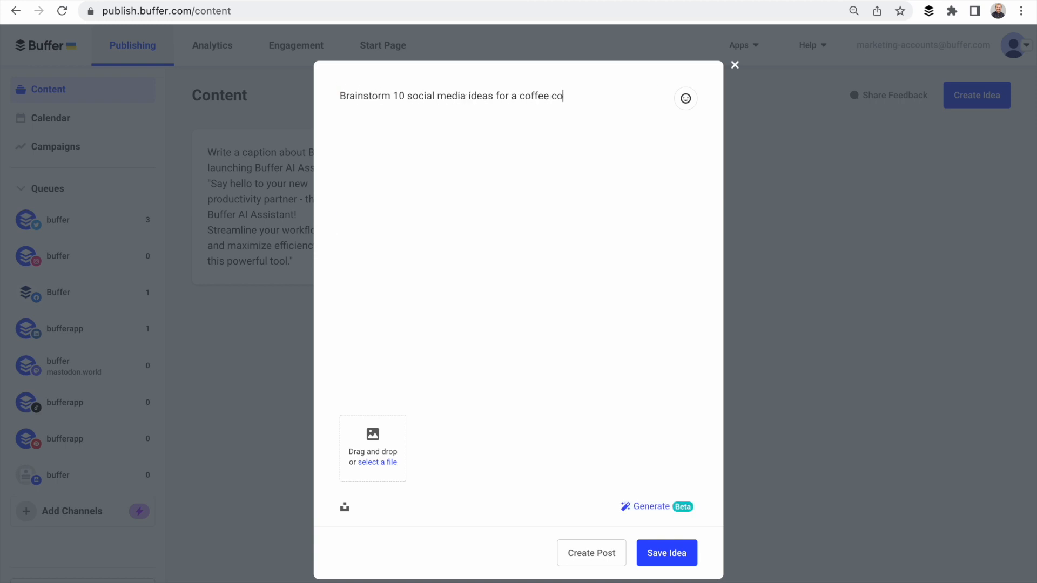
left_click(649, 506)
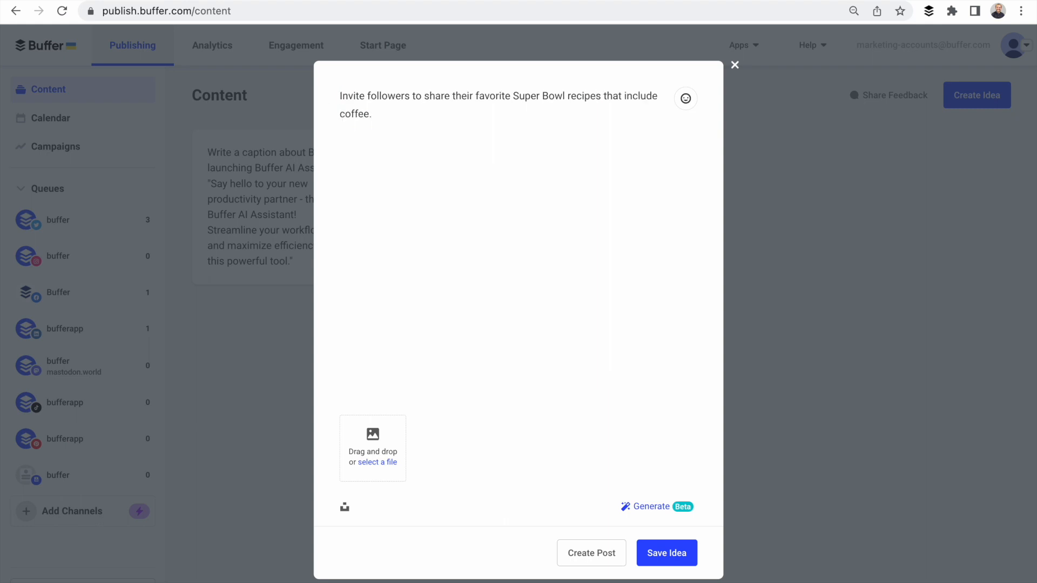
type("Write an Instagram post to")
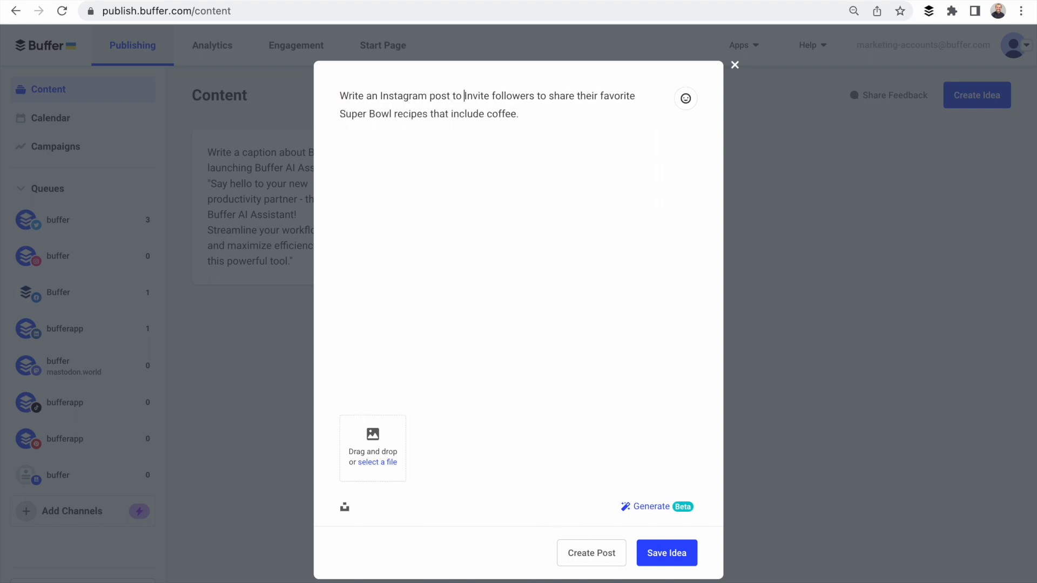
- Generate the Super Bowl coffee-recipe Instagram post and ask to make it a little more engaging
left_click(656, 507)
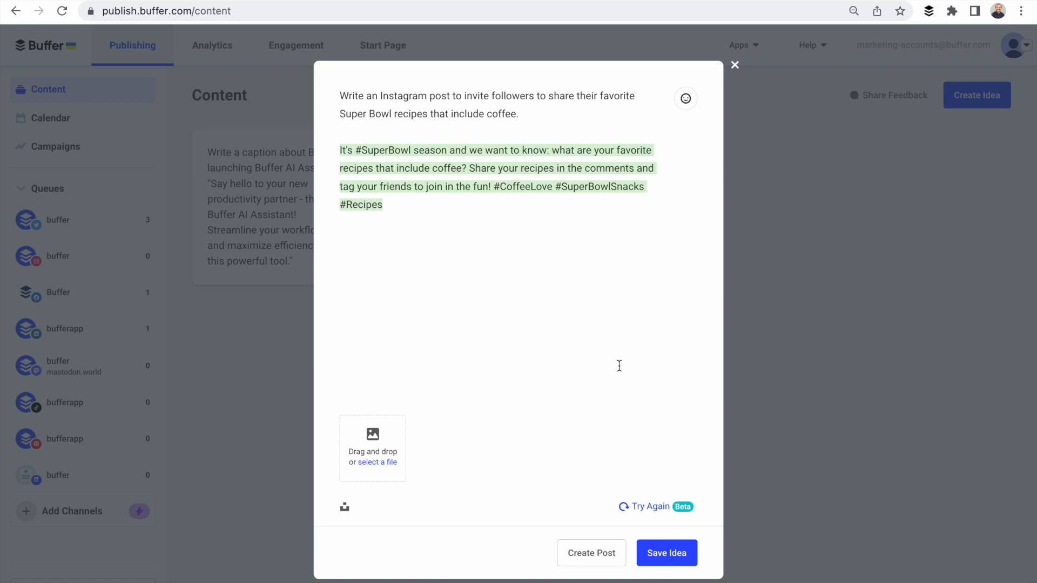
mouse_move(536, 117)
type("Make")
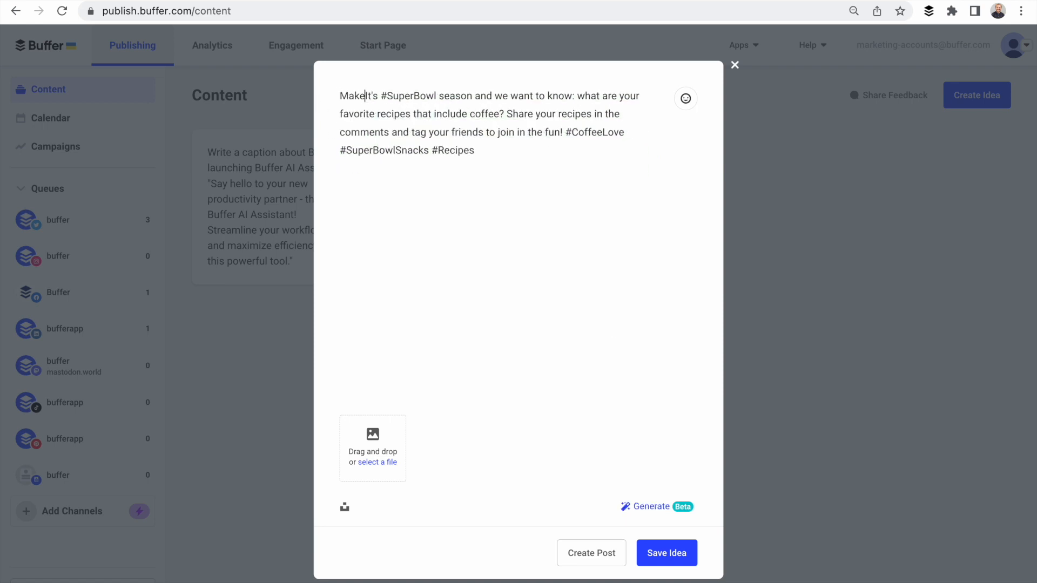
type("this post a little more engaging:")
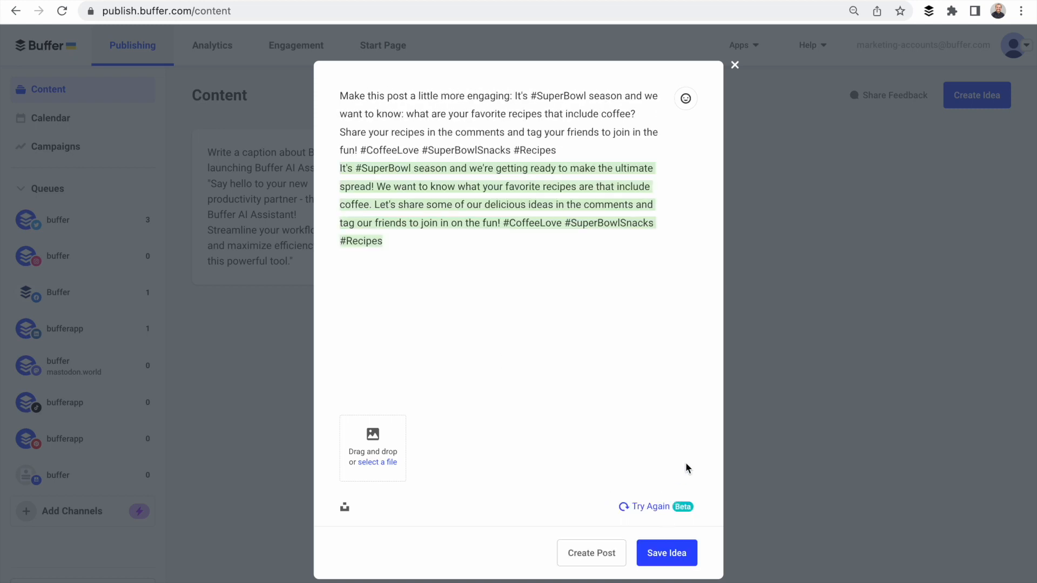
- Rewrite the Super Bowl coffee post in the style of Hulk Hogan
type("Now")
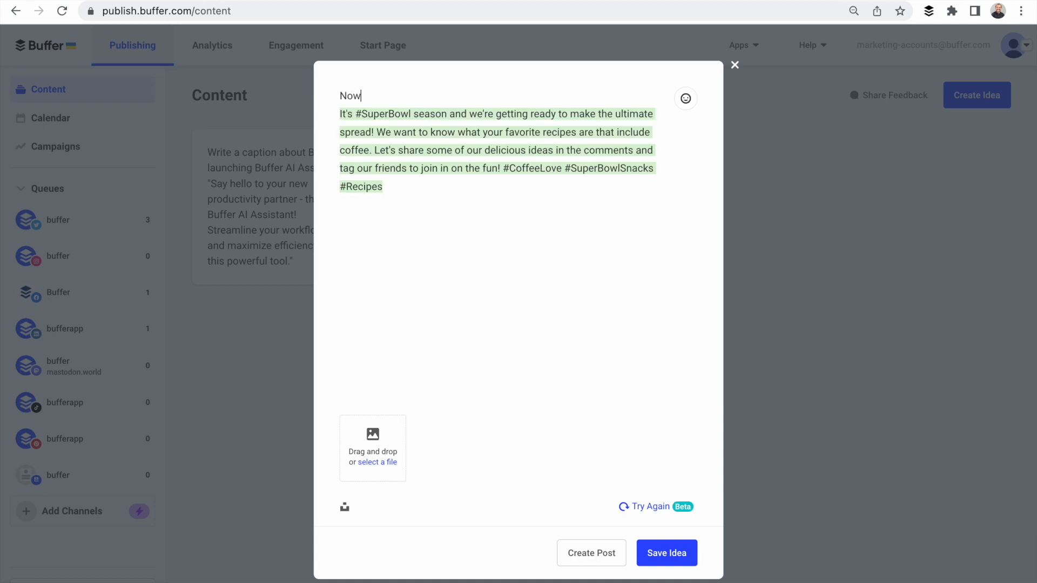
type("write this post in the styler of")
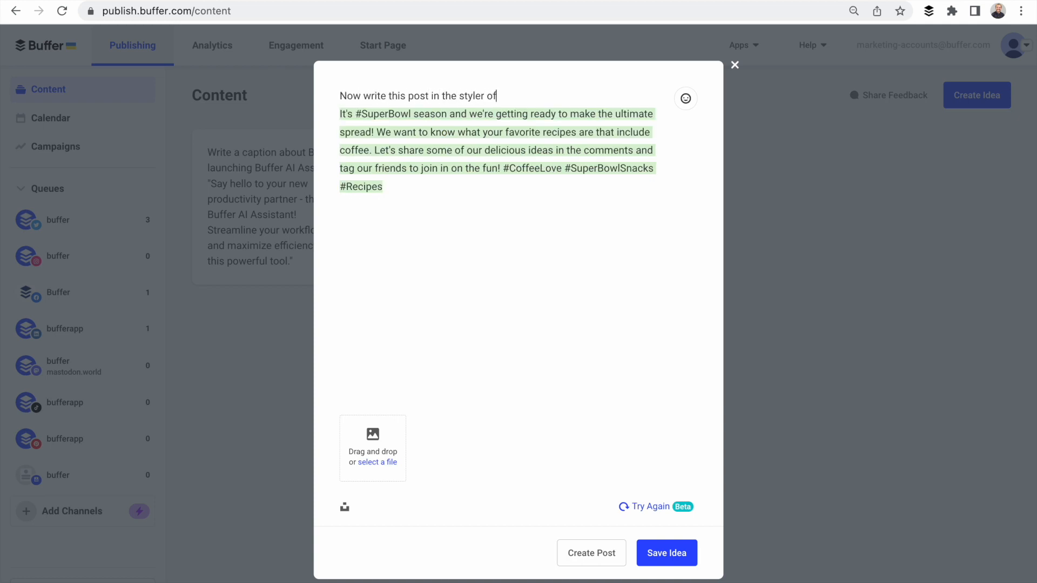
type("Hulk Hogan:")
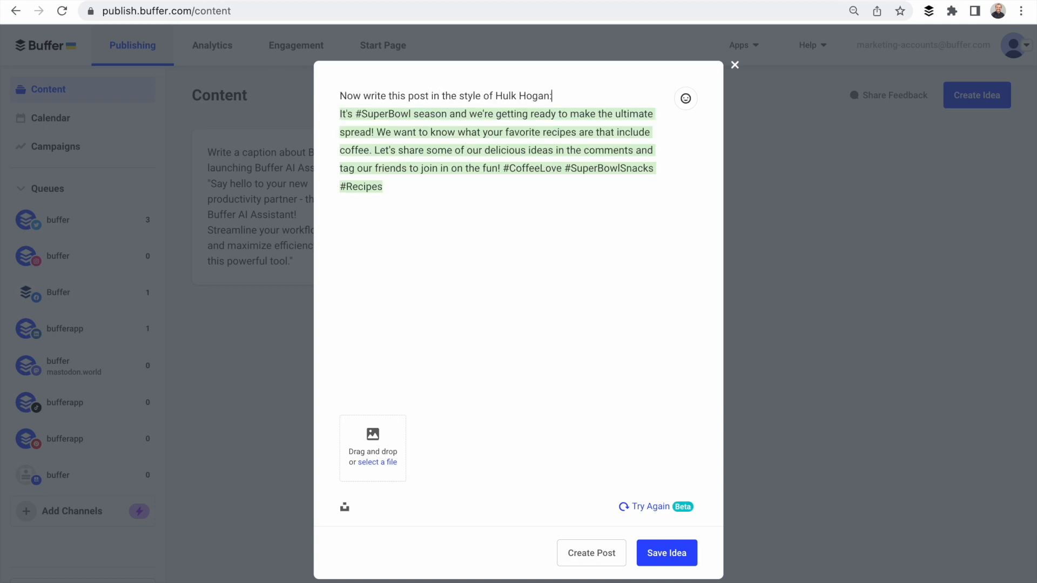
left_click(649, 507)
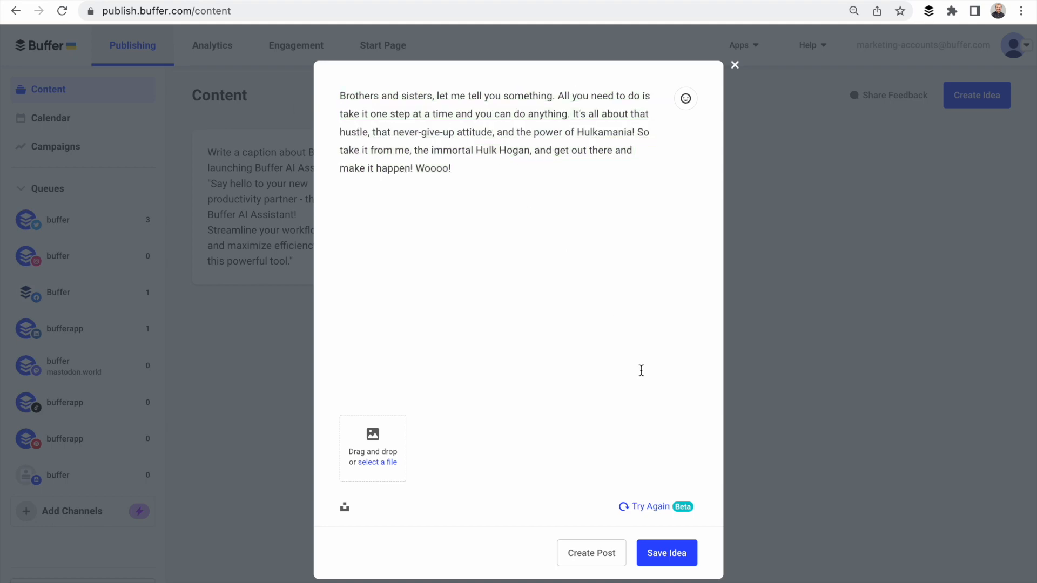
- Save the 'Brothers and sisters' post as an idea and load it into Create Post for Twitter
left_click(666, 553)
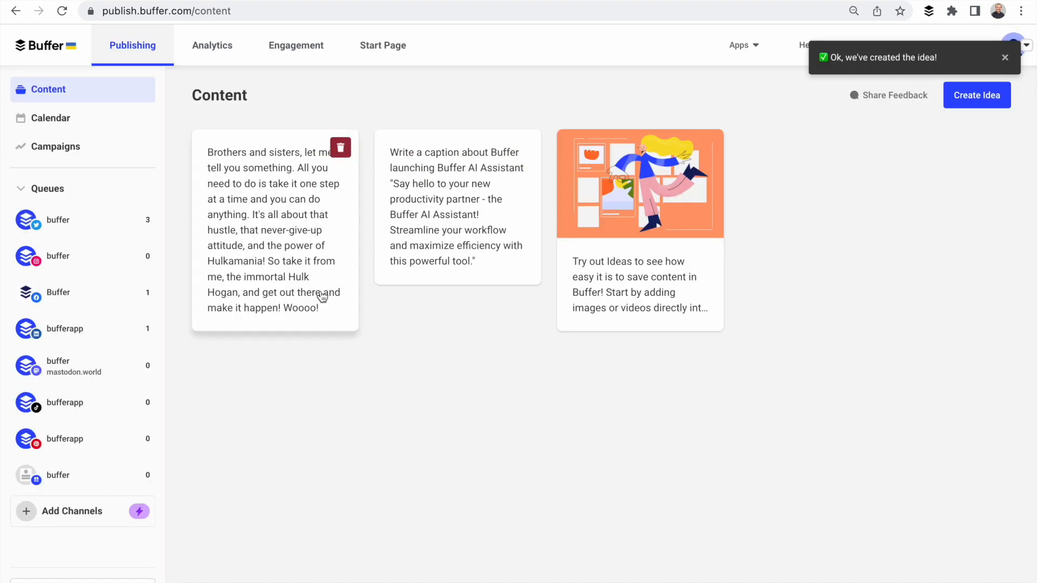
left_click(274, 231)
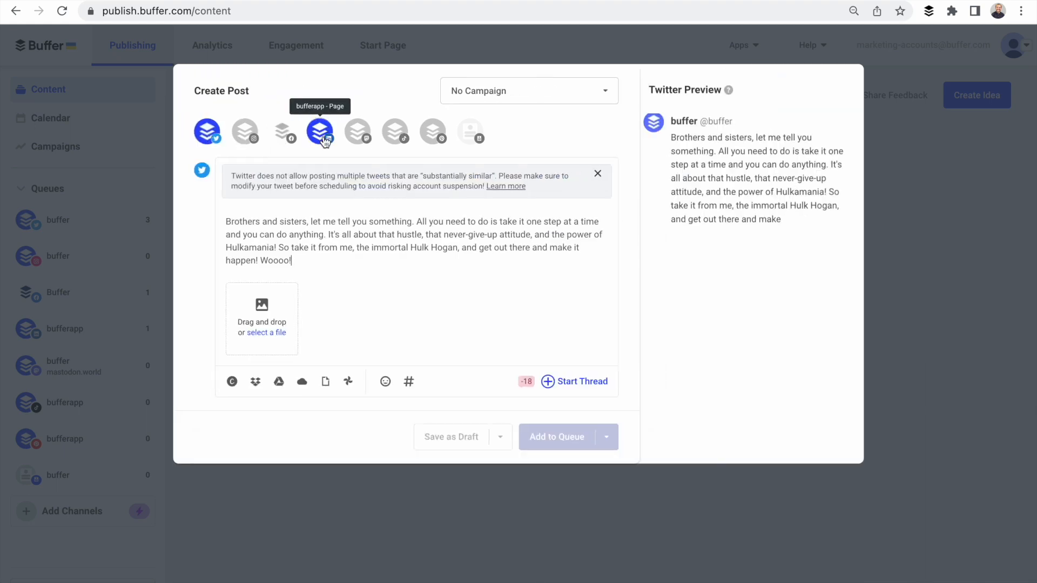